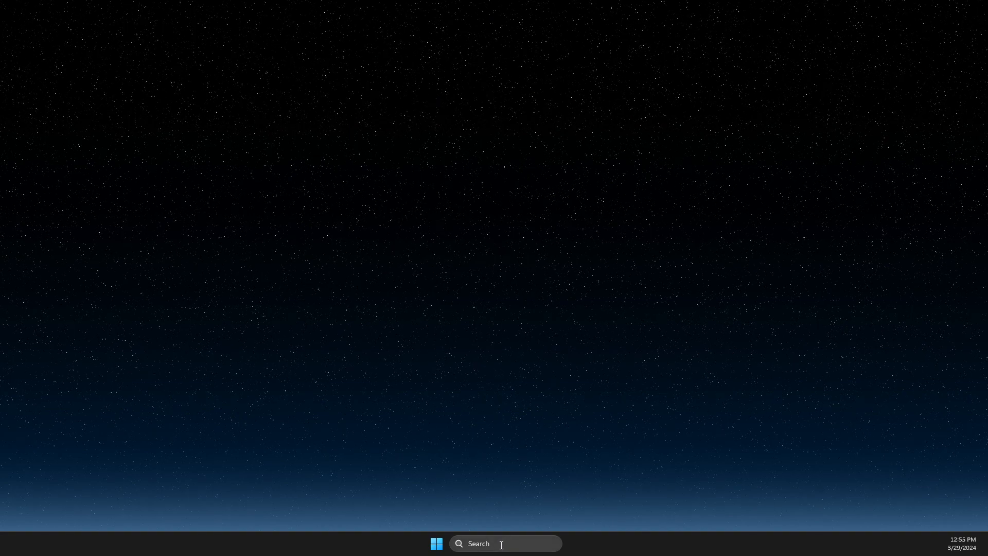
- Search 'CONT' to find Control Panel and open Sound from All Control Panel Items
{"action": "type", "text": "CONT"}
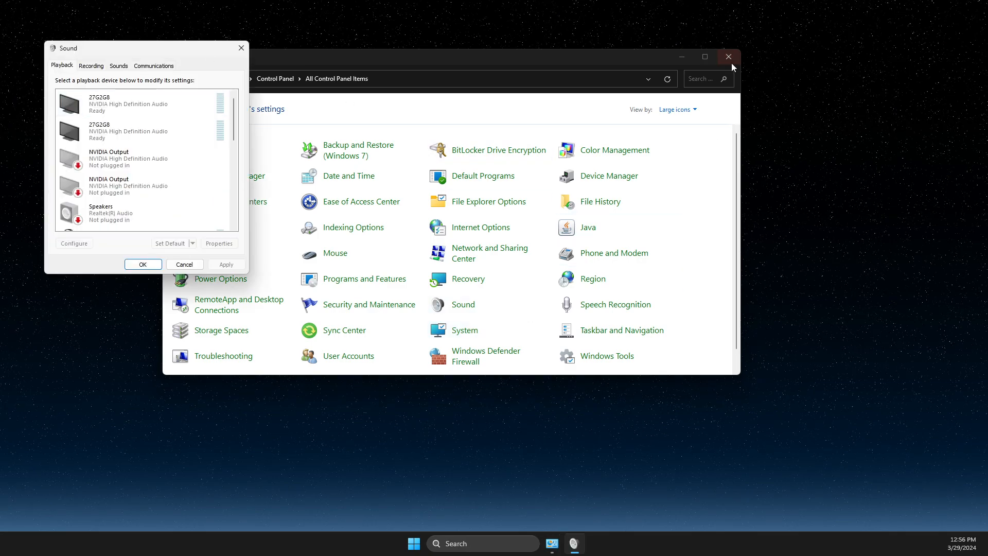
- Close Control Panel, leaving the Sound dialog showing its Sounds scheme and program events
{"action": "left_click", "coordinate": [729, 57]}
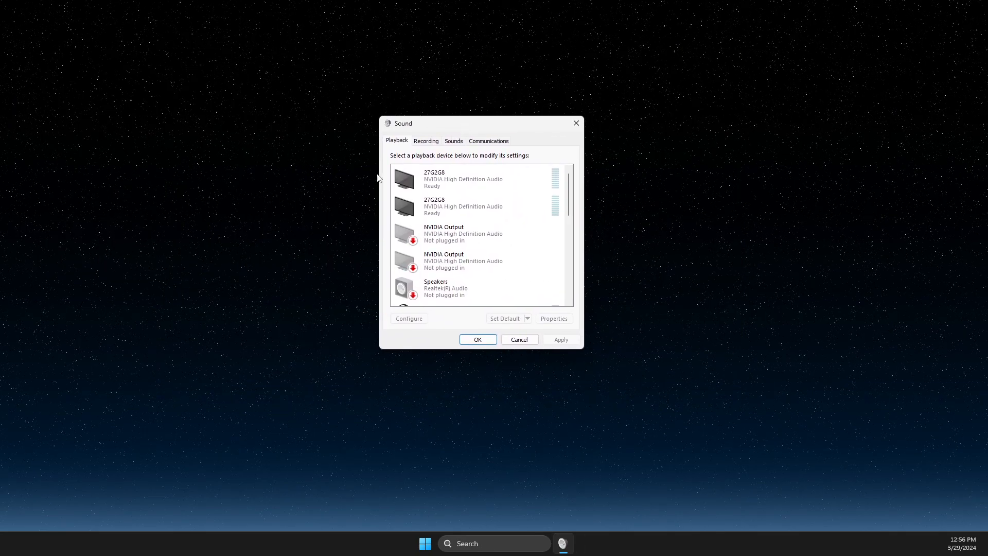
{"action": "left_click", "coordinate": [453, 141]}
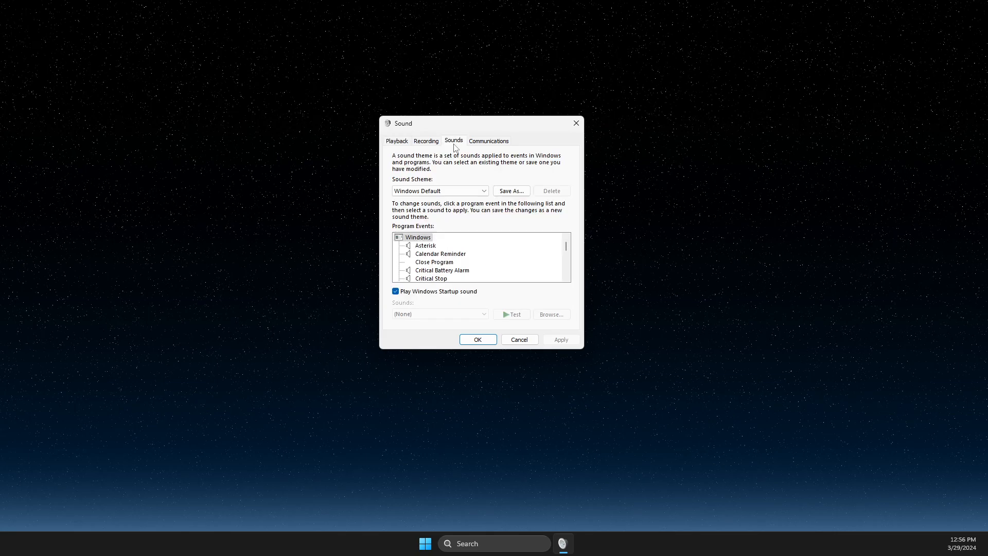
{"action": "mouse_move", "coordinate": [448, 245]}
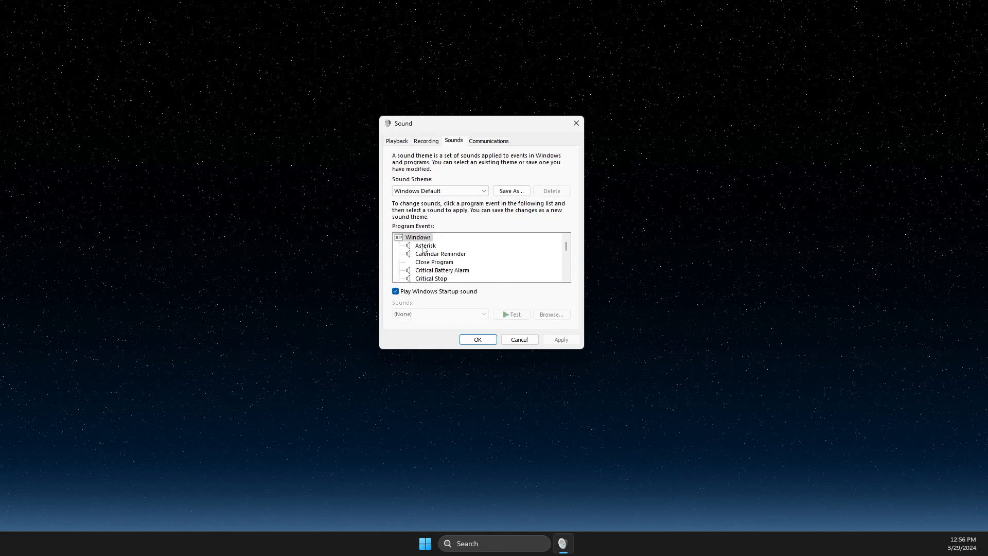
- Select Asterisk, then browse the program events toward New Mail Notification
{"action": "left_click", "coordinate": [426, 246]}
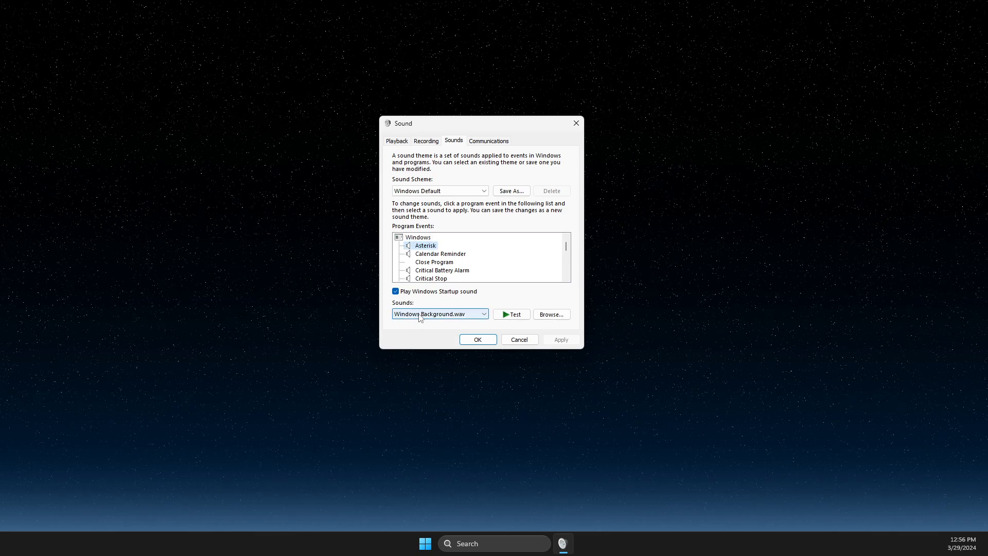
{"action": "left_click", "coordinate": [440, 254]}
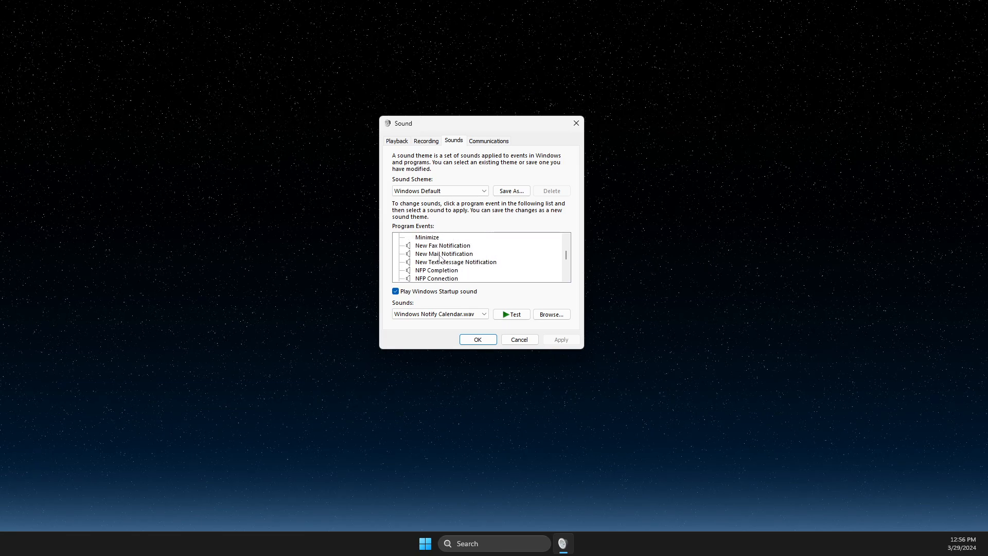
- Select New Mail Notification, test its sound, and assign Windows Feed Discovered.wav
{"action": "left_click", "coordinate": [443, 253]}
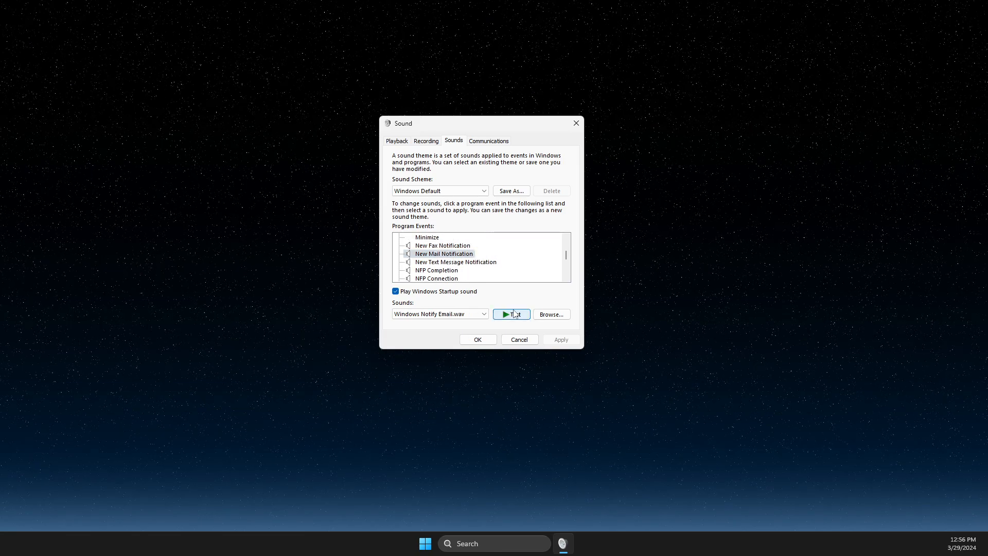
{"action": "left_click", "coordinate": [439, 314]}
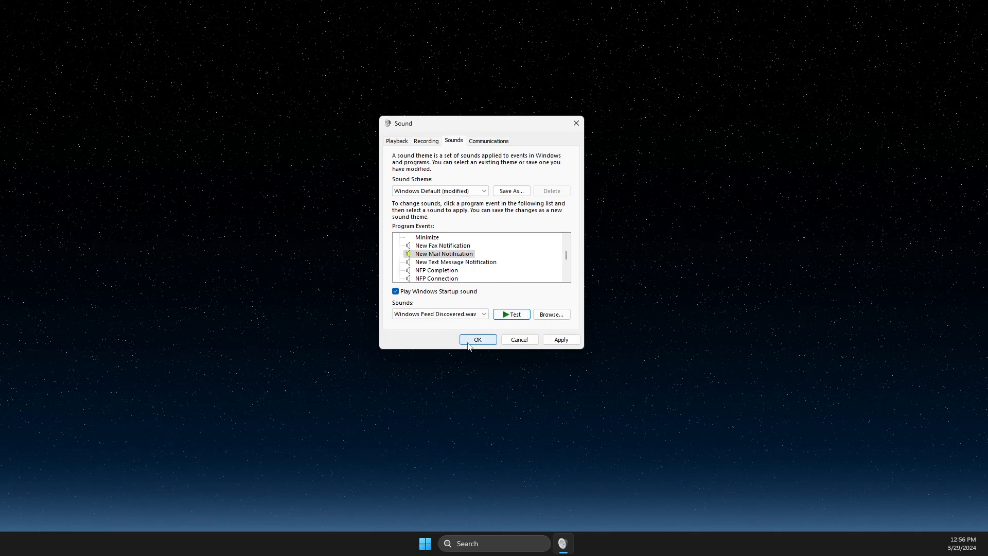
{"action": "mouse_move", "coordinate": [501, 340]}
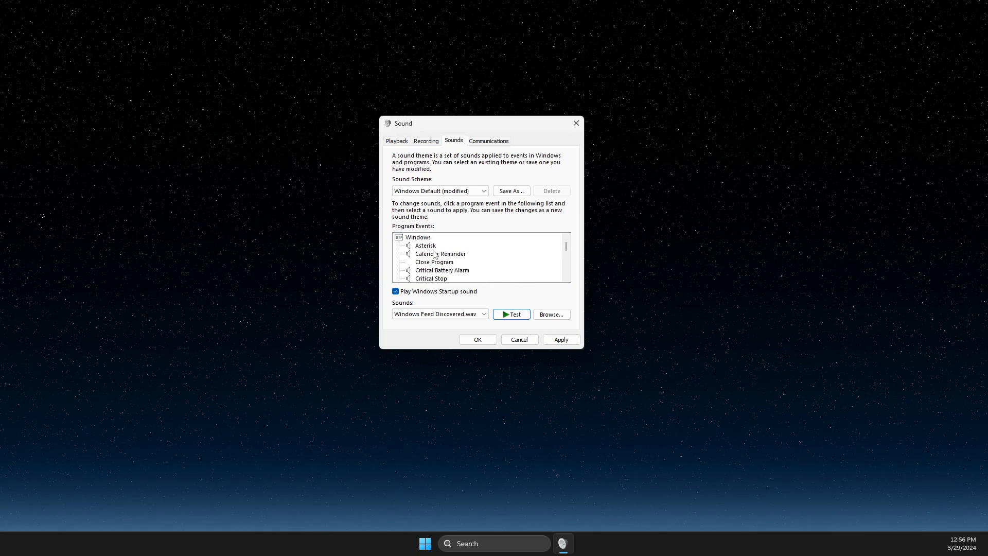
{"action": "mouse_move", "coordinate": [592, 182]}
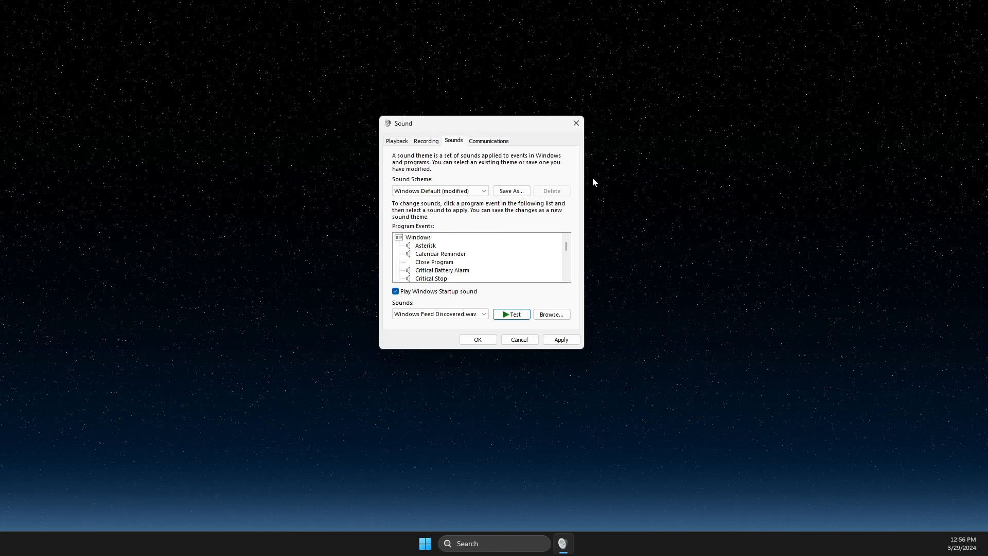